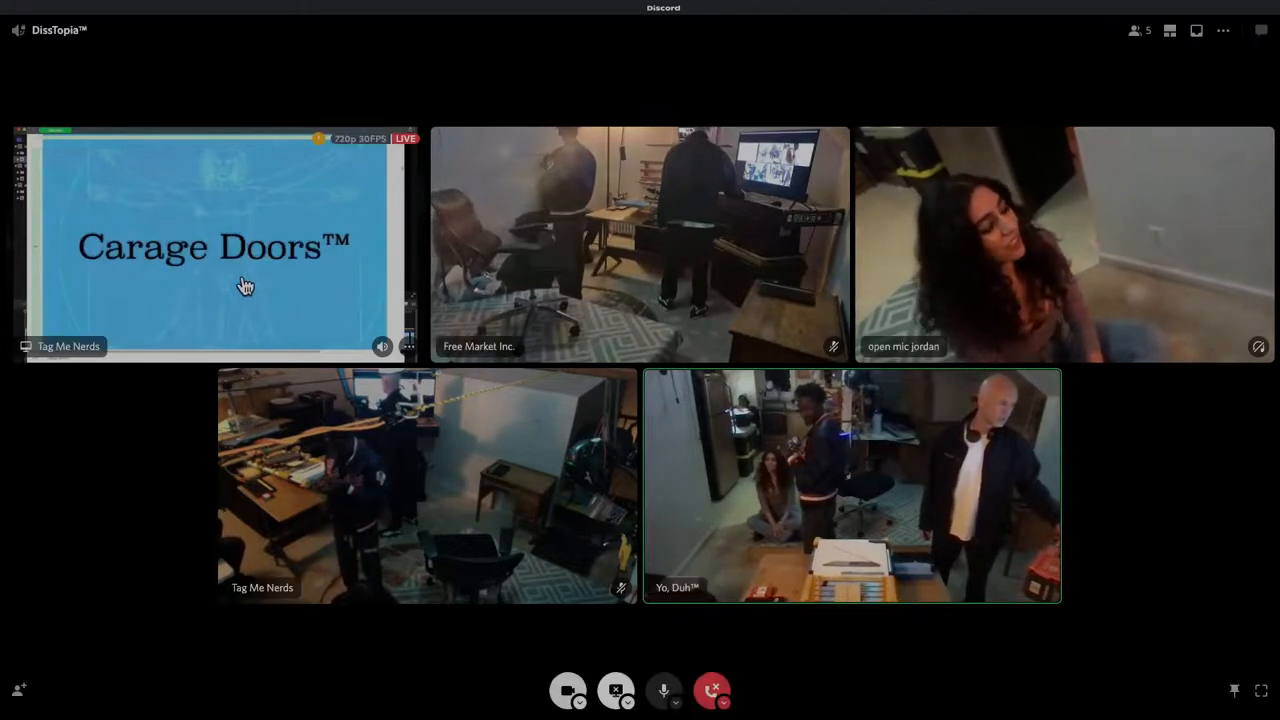
Step: Focus Tag Me Nerds's screen share so the Carbon Armor™ slide fills the call view
left_click(210, 245)
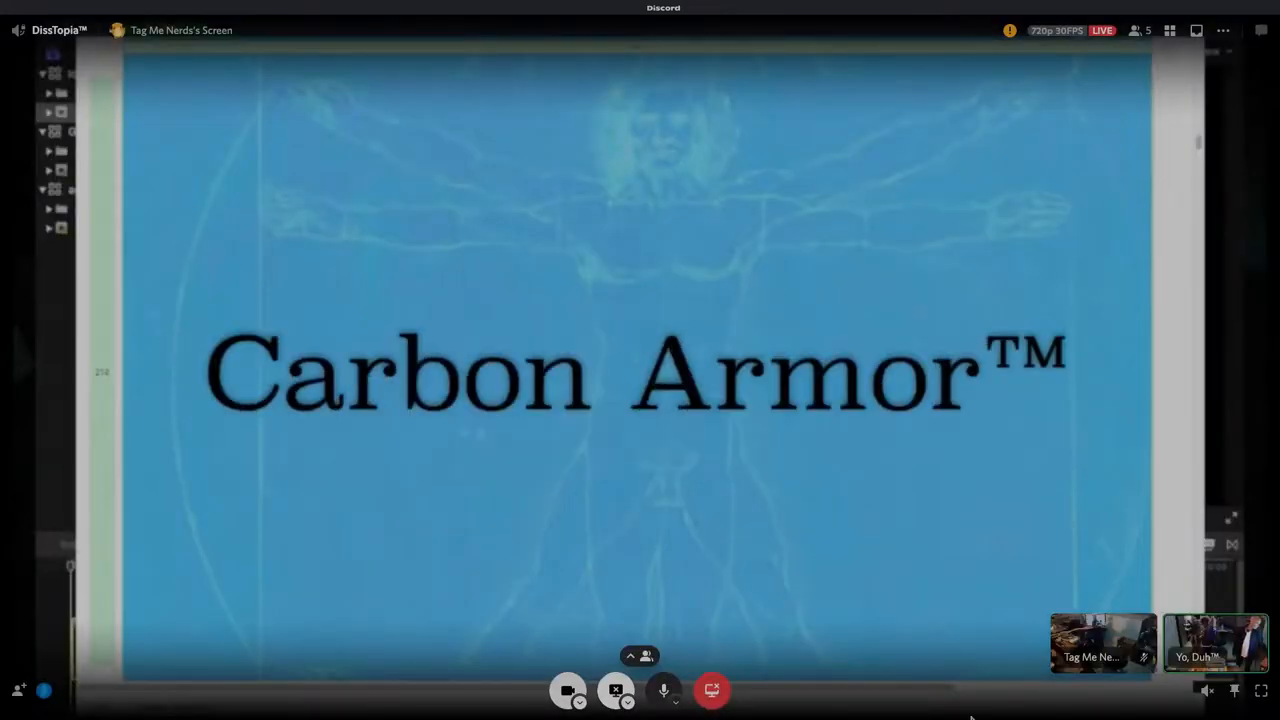